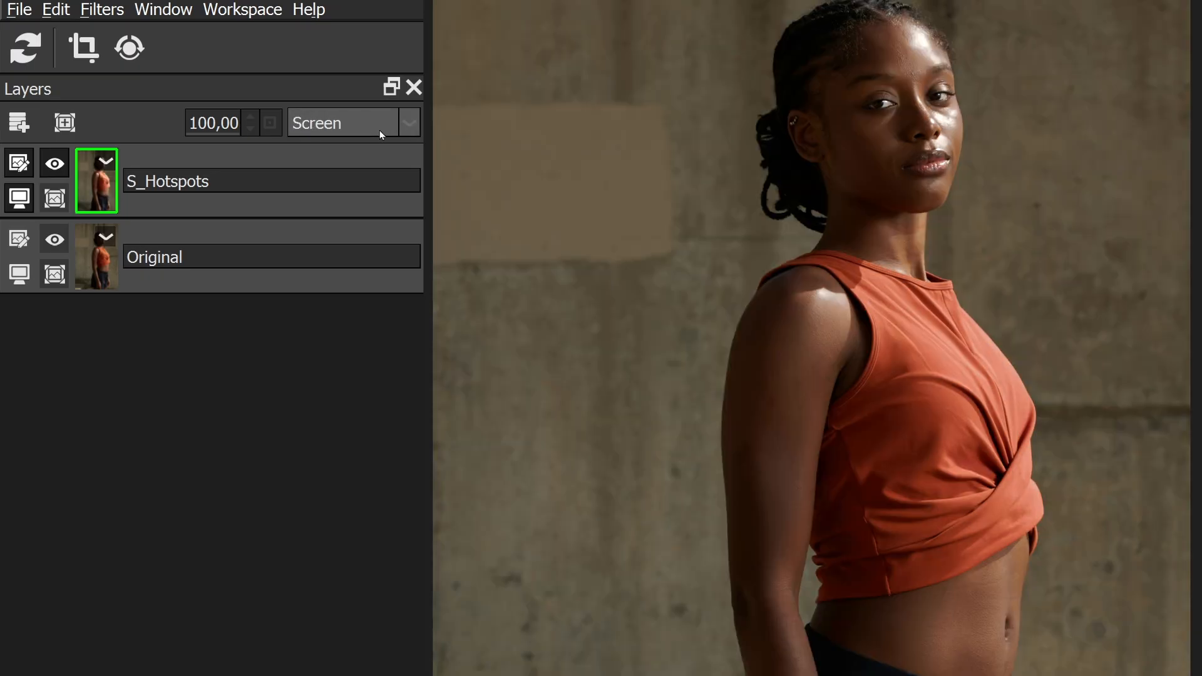
Cycle the S_Hotspots layer blend mode through Overlay and finish on Linear Light.
left_click(343, 123)
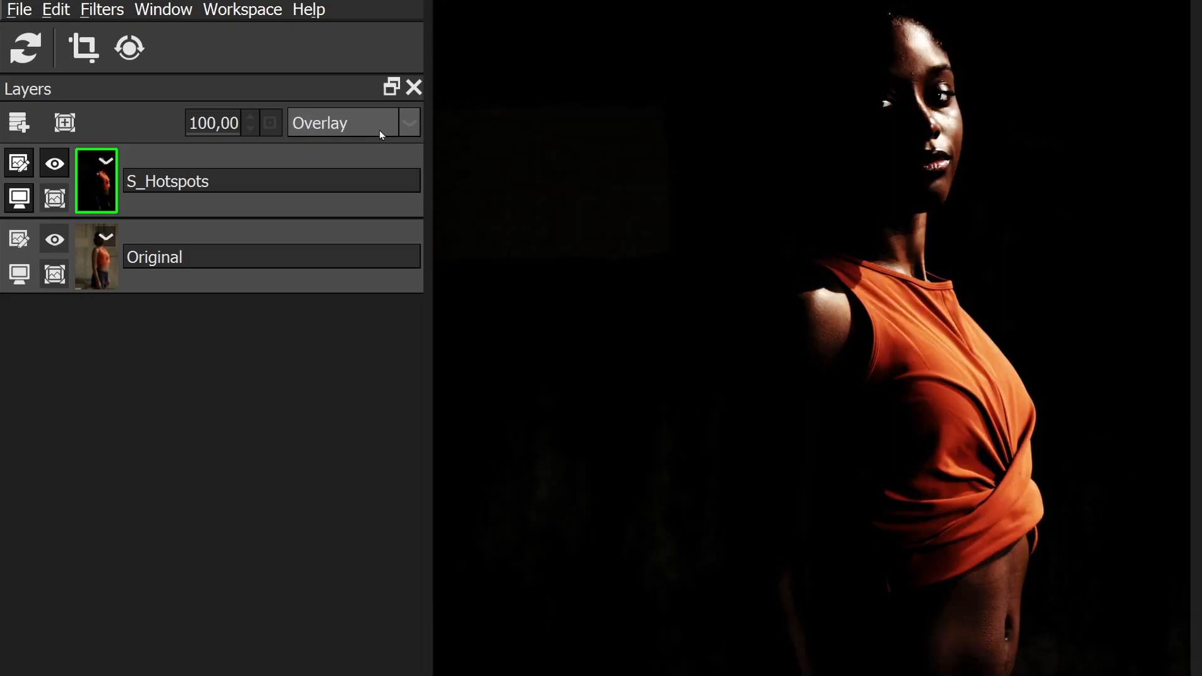
left_click(341, 123)
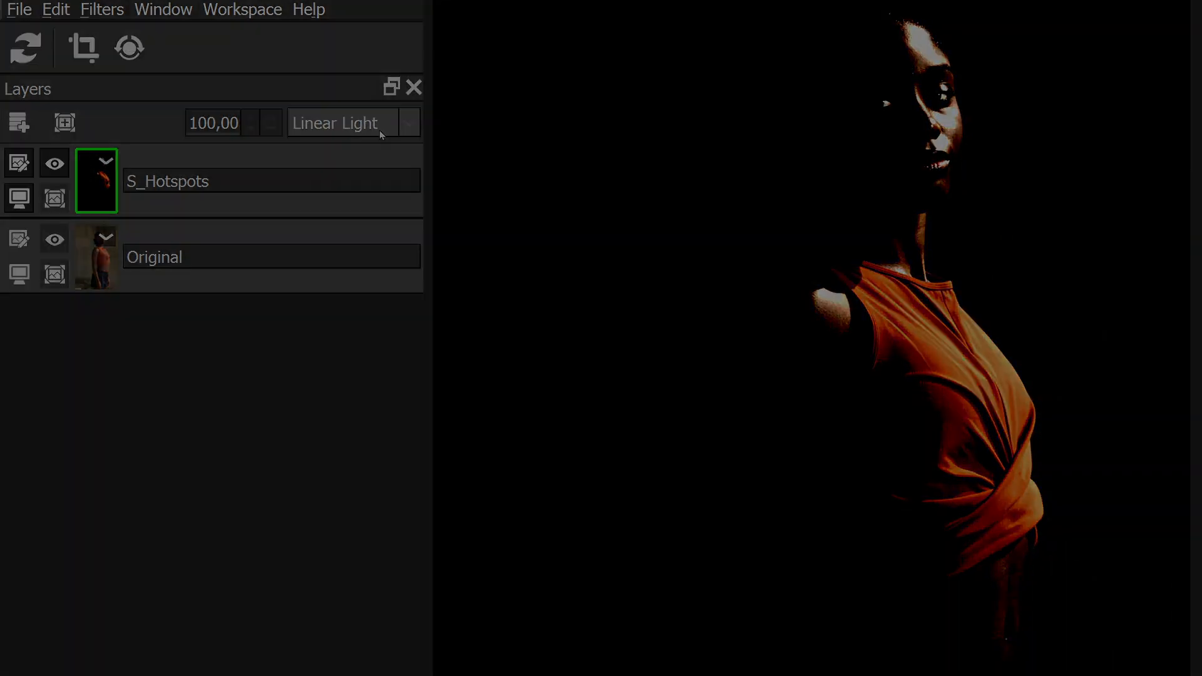
left_click(341, 123)
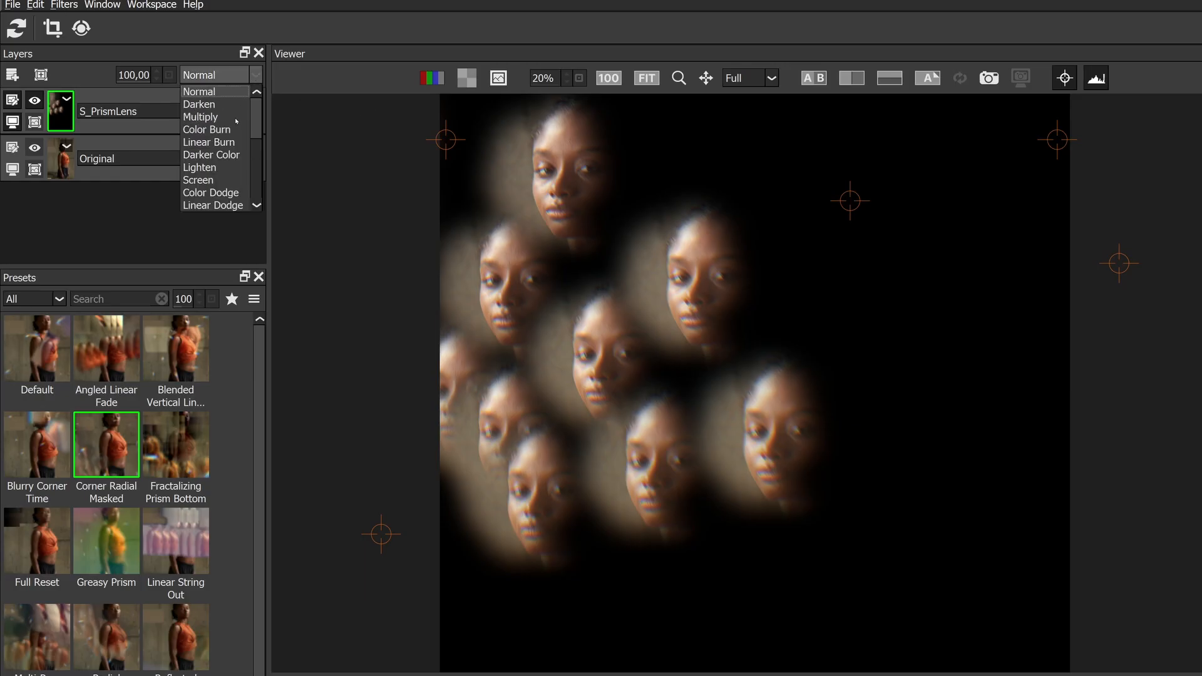
Blend S_PrismLens in Screen, then tint the portrait's Photographic layer with the 33 Magenta preset.
left_click(198, 180)
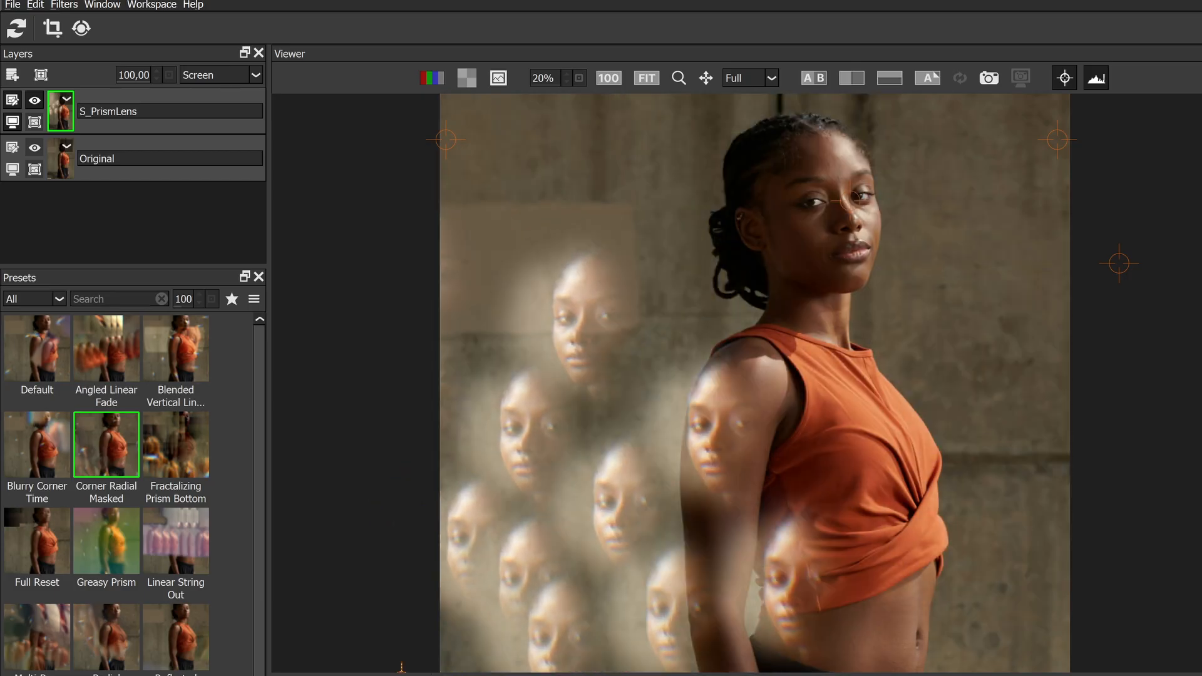
left_click(176, 445)
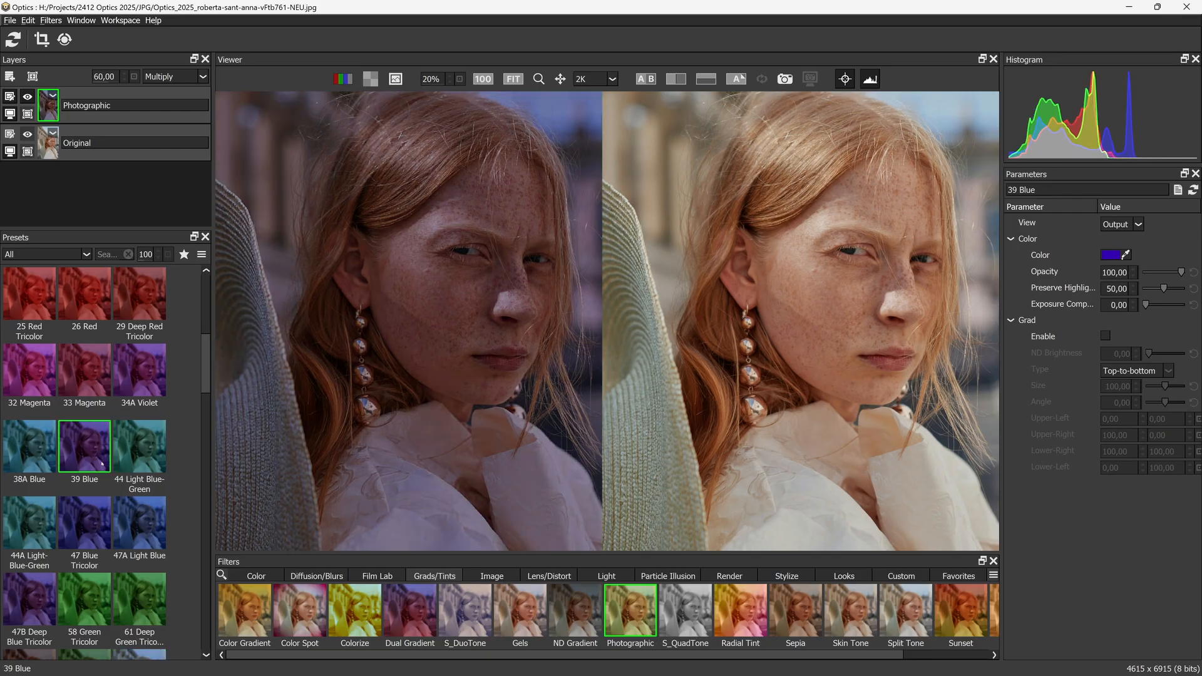
left_click(85, 369)
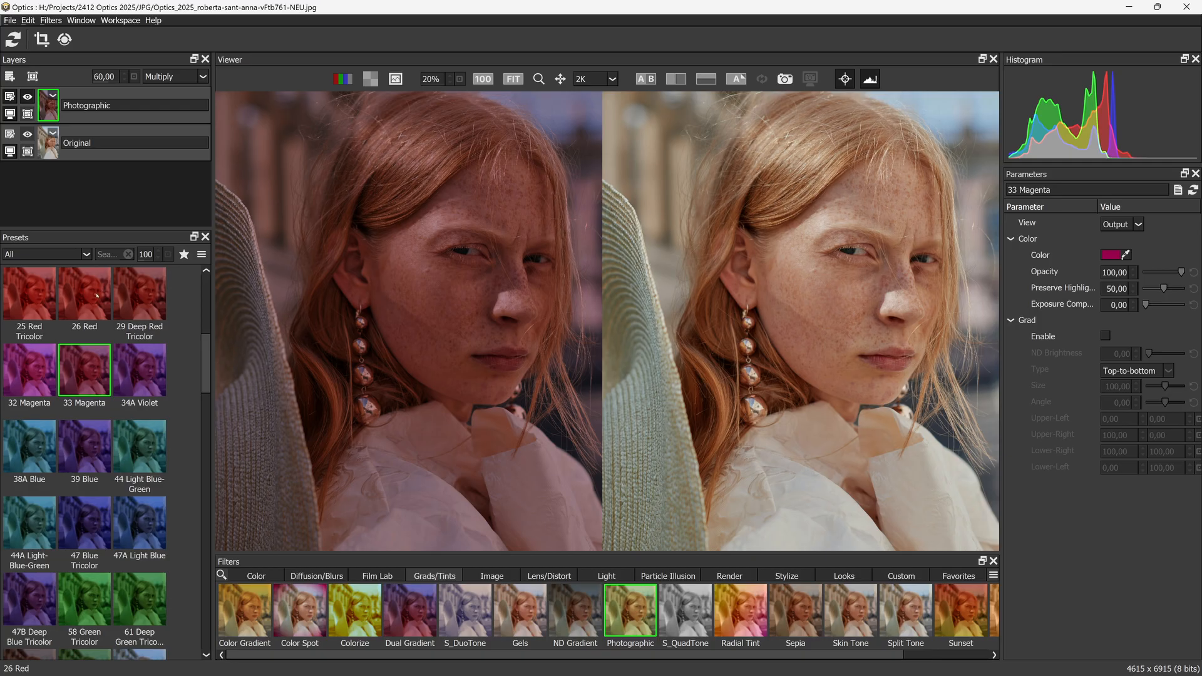
left_click(140, 446)
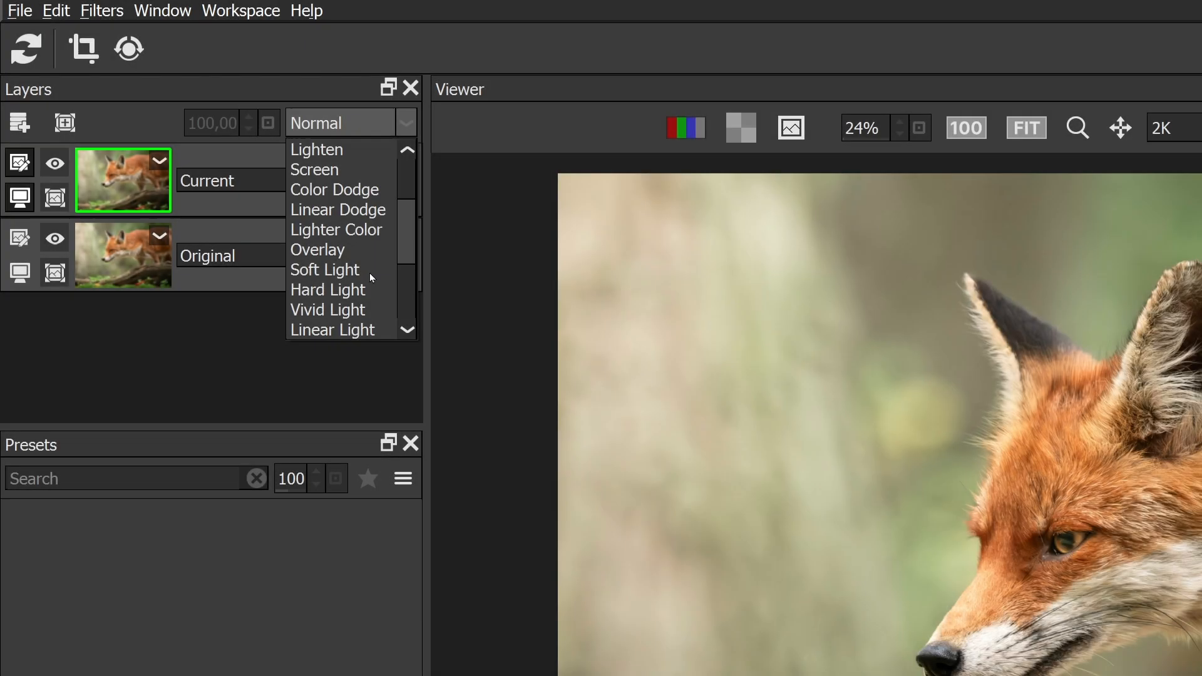
Add a Soft Light S_SpotLight layer to the fox photo, adjust its brightness, then set the Halo layer's blend.
left_click(323, 269)
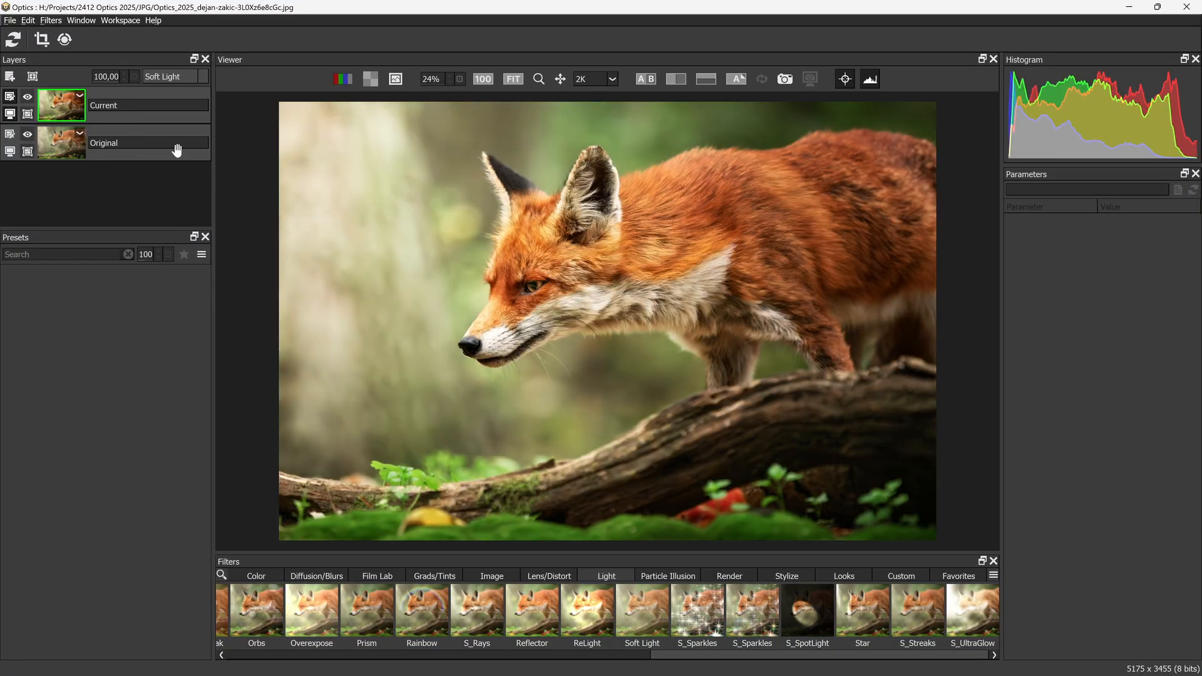
left_click(805, 611)
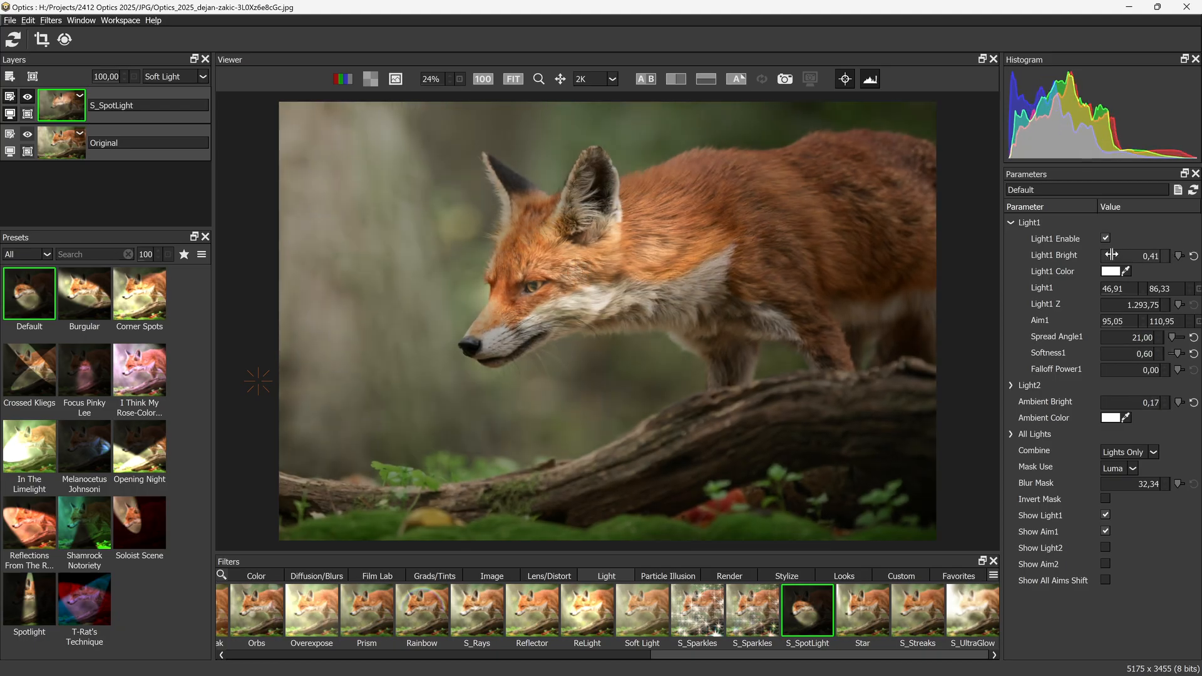
left_click_drag(1119, 255, 1112, 255)
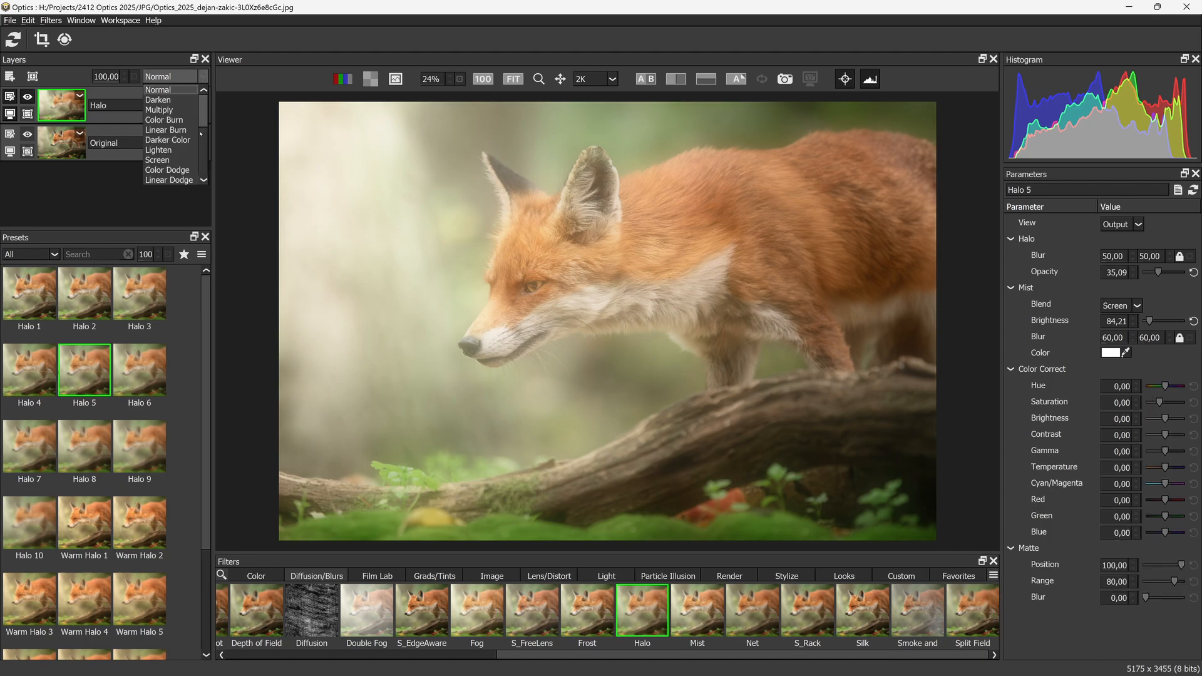
left_click(173, 89)
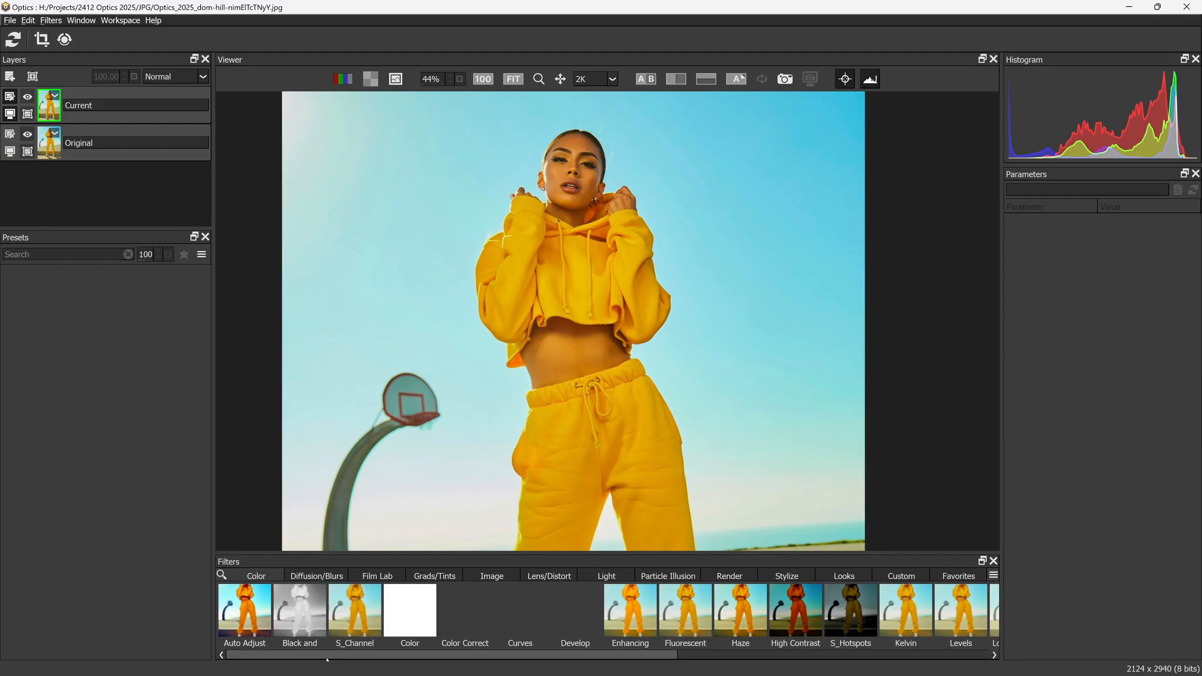
Add a Black and White layer to the portrait, trying the Yellow then Green filter presets.
left_click(300, 611)
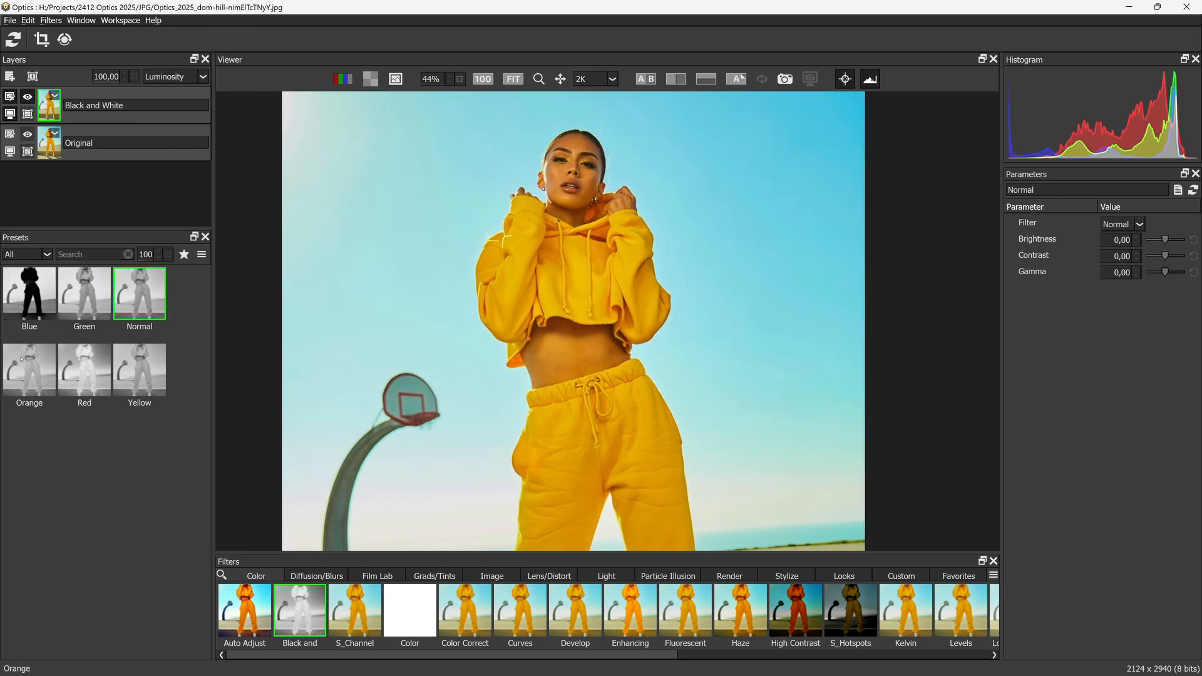
left_click(139, 369)
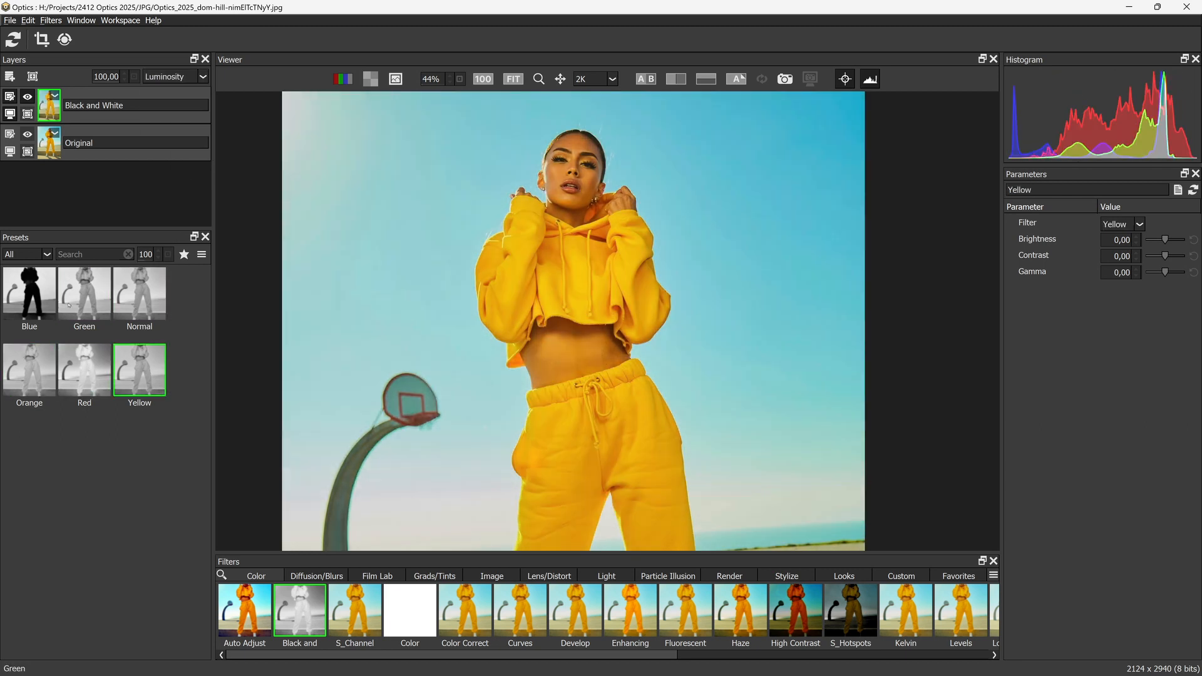
left_click(83, 290)
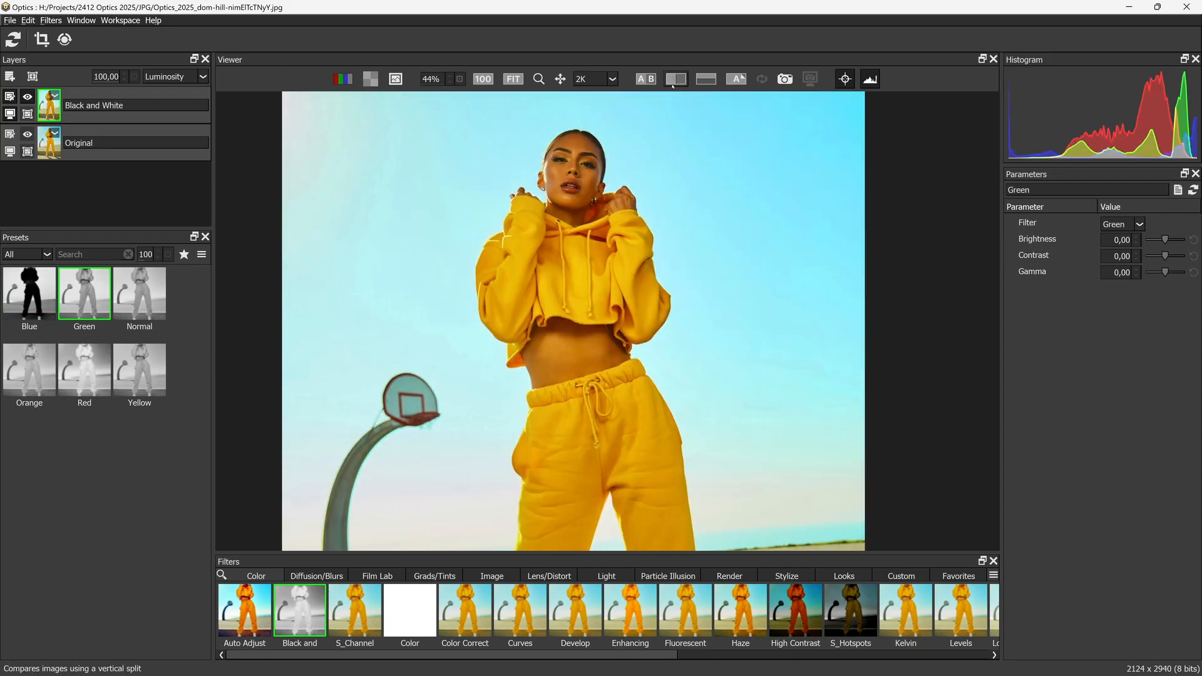